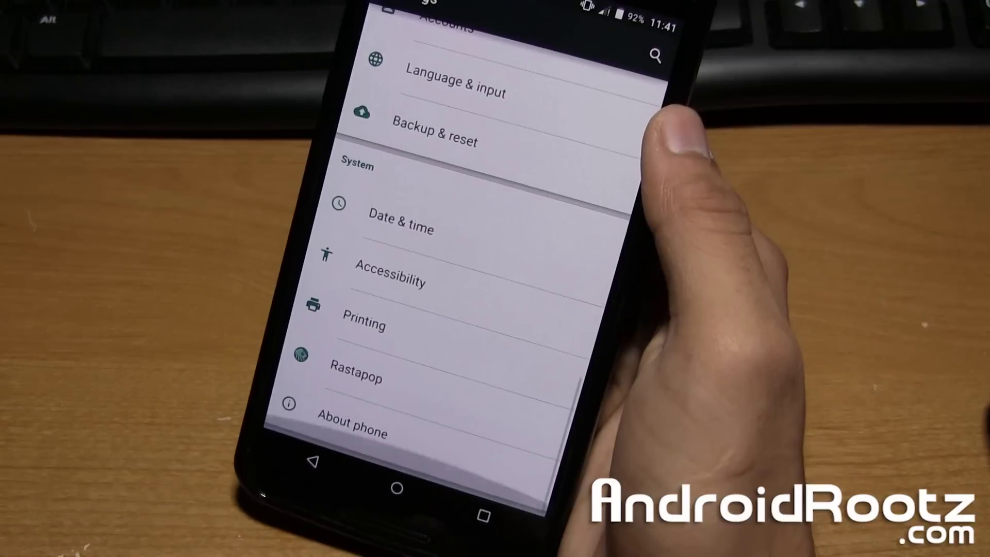
- Enter the Rastapop section listing status bar, navigation bar, volume rocker and system settings
click(357, 378)
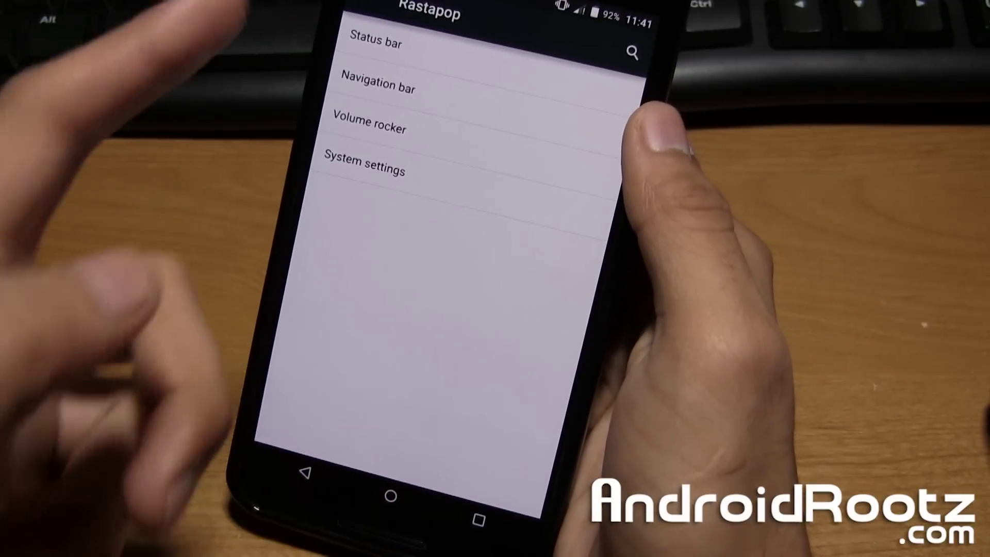
- Review Status bar options and choose the power-menu-then-screen-off action for the expanded status bar power menu
click(386, 87)
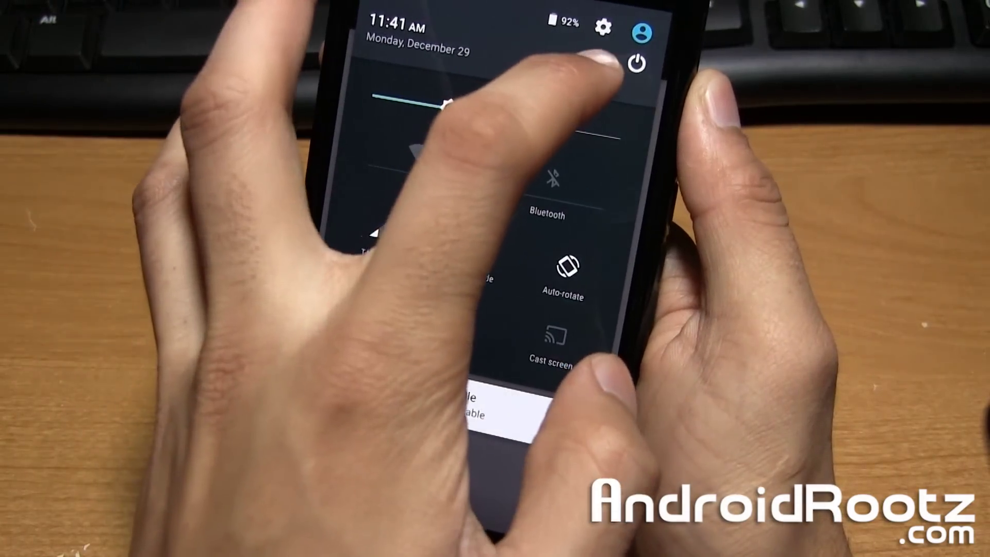
click(638, 62)
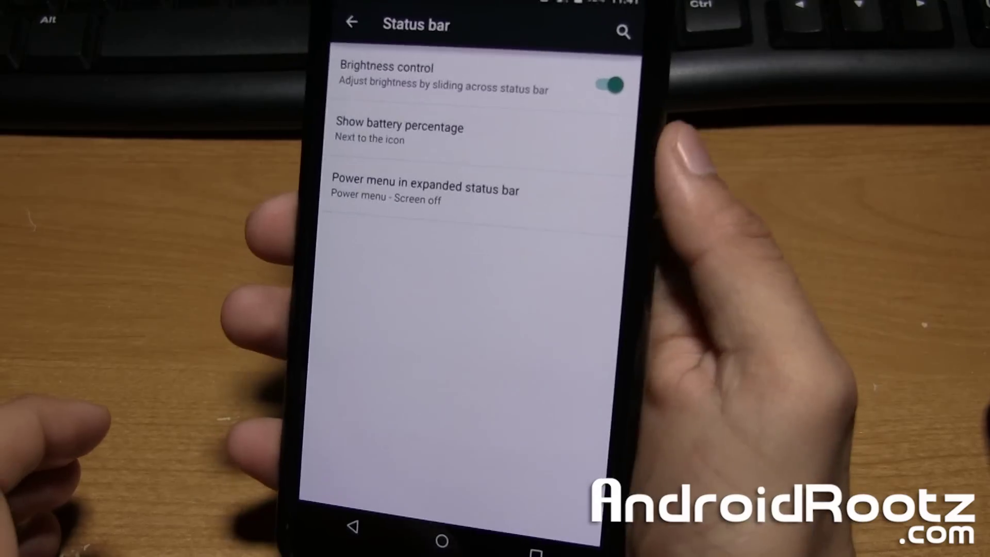
click(425, 188)
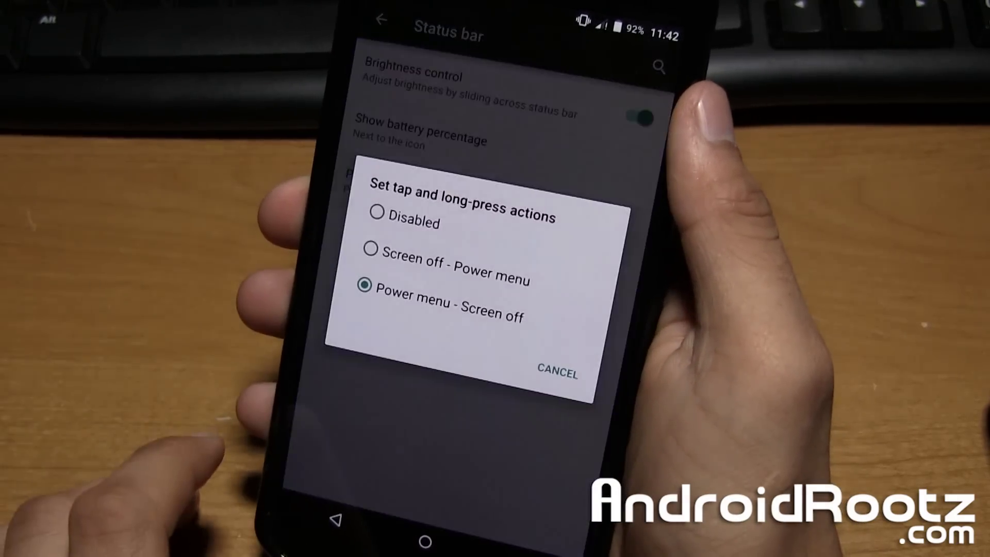